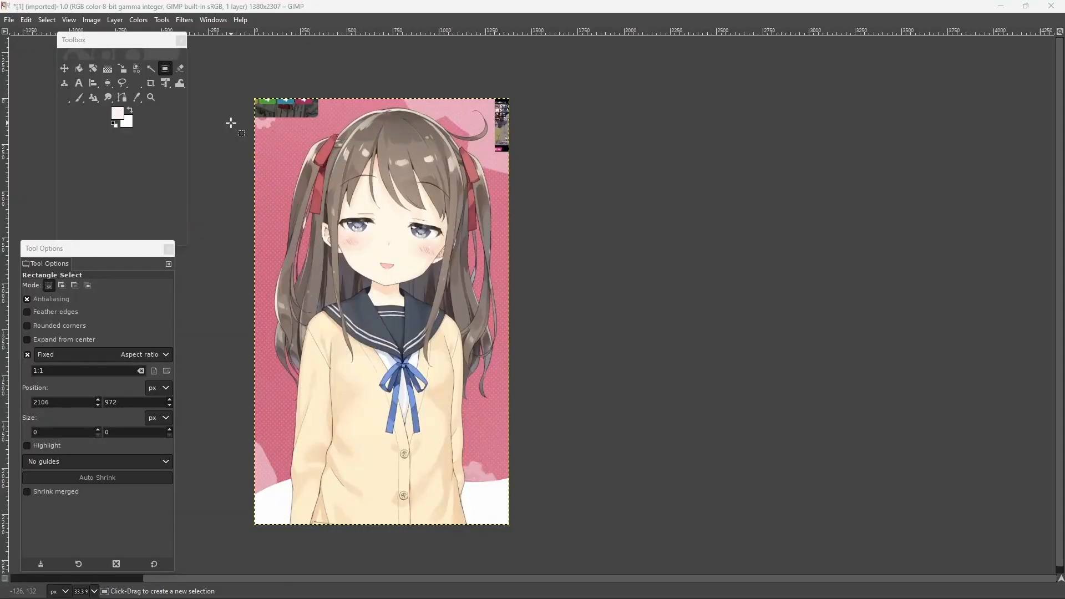
{"action": "mouse_move", "coordinate": [265, 132]}
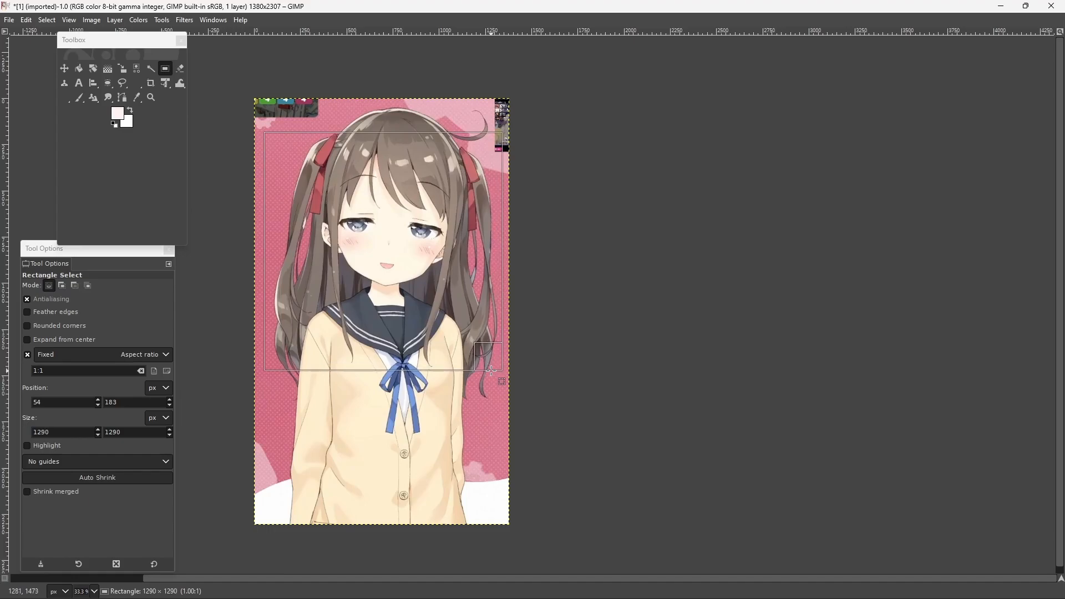
Step: Crop the schoolgirl picture to the 1290×1290 square selection and begin scaling the image
{"action": "left_click", "coordinate": [90, 19]}
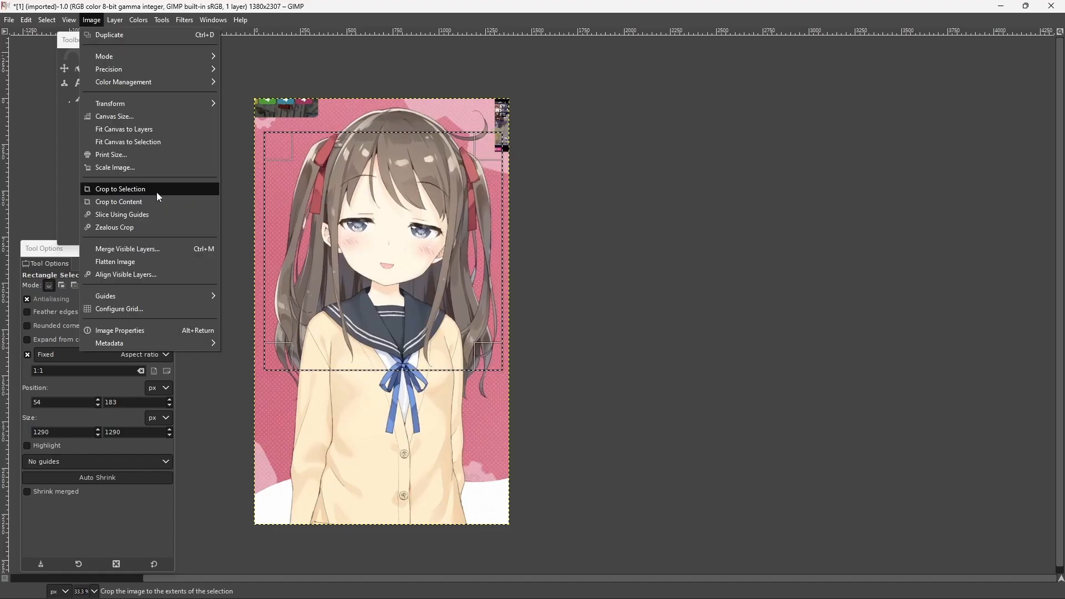
{"action": "left_click", "coordinate": [121, 189]}
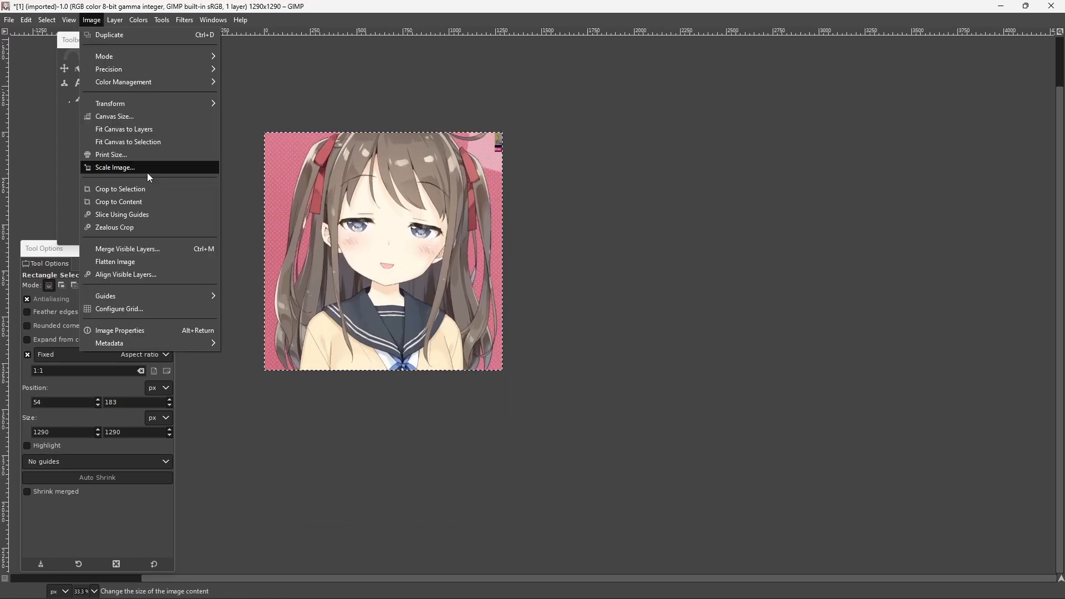
{"action": "left_click", "coordinate": [115, 167]}
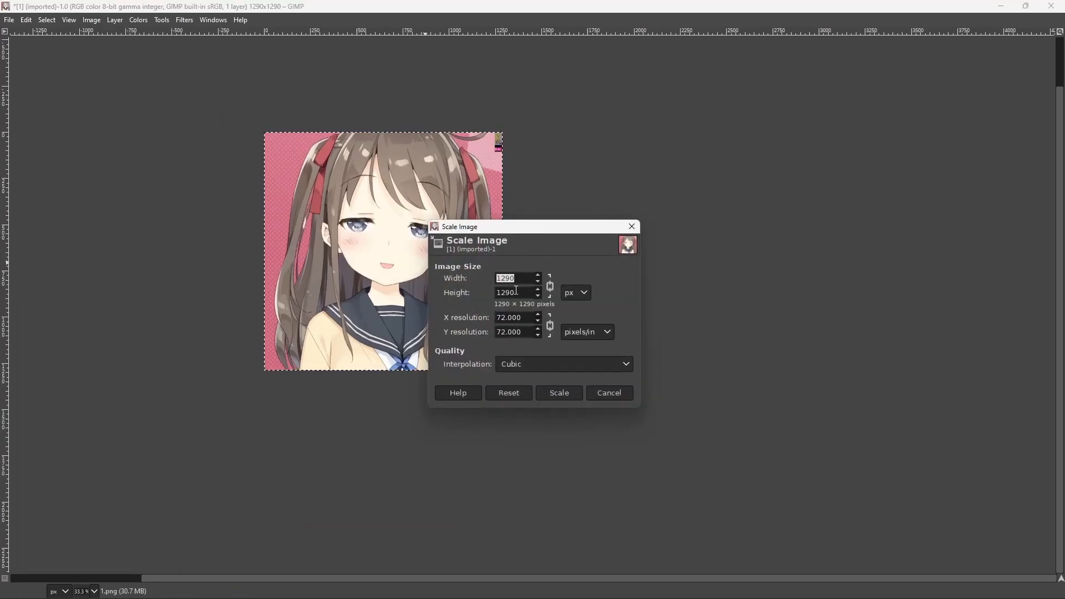
{"action": "left_click", "coordinate": [558, 393]}
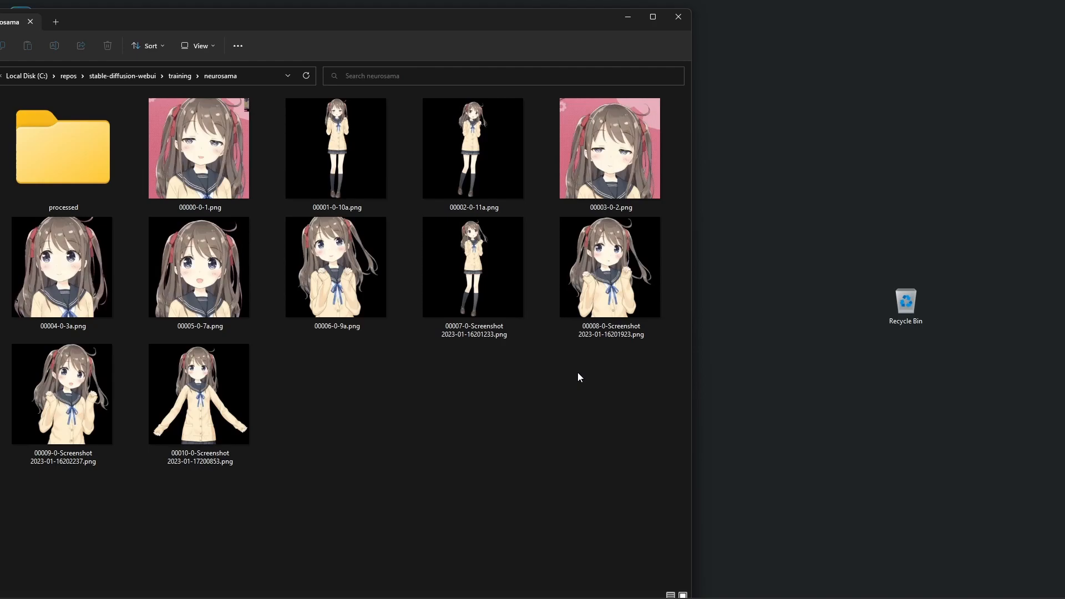
{"action": "mouse_move", "coordinate": [569, 373]}
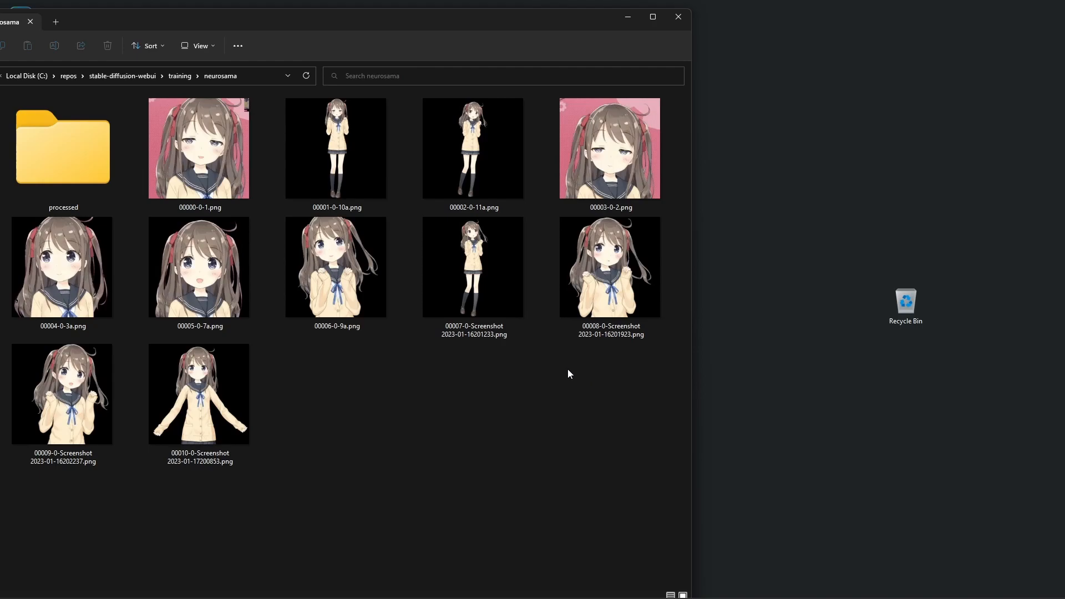
{"action": "mouse_move", "coordinate": [561, 367]}
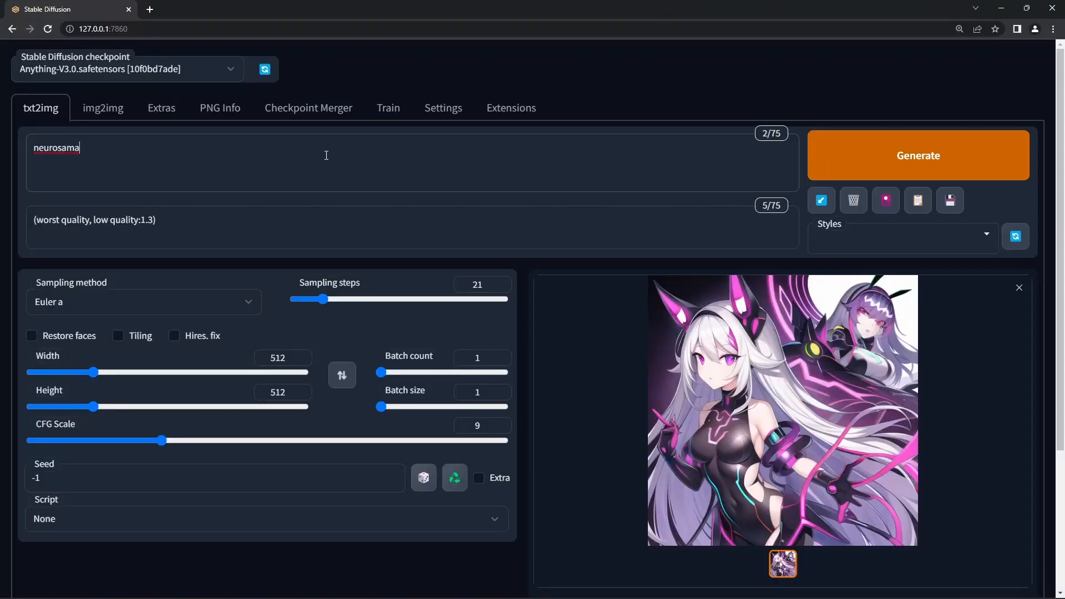
Step: Create a new hypernetwork named 'neurotest' in the Train tab
{"action": "left_click", "coordinate": [387, 108]}
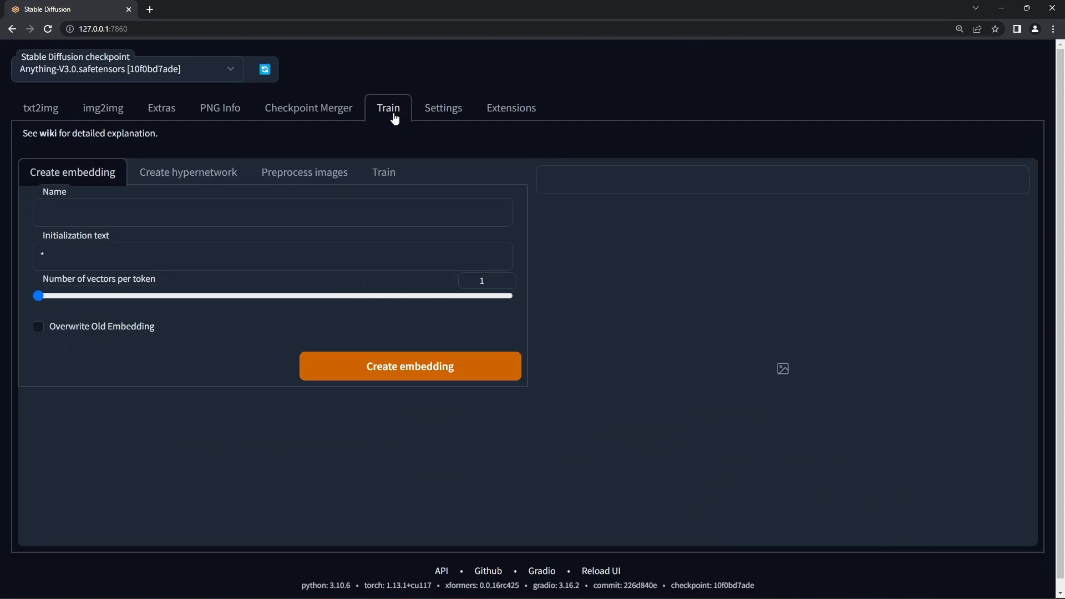
{"action": "left_click", "coordinate": [188, 172]}
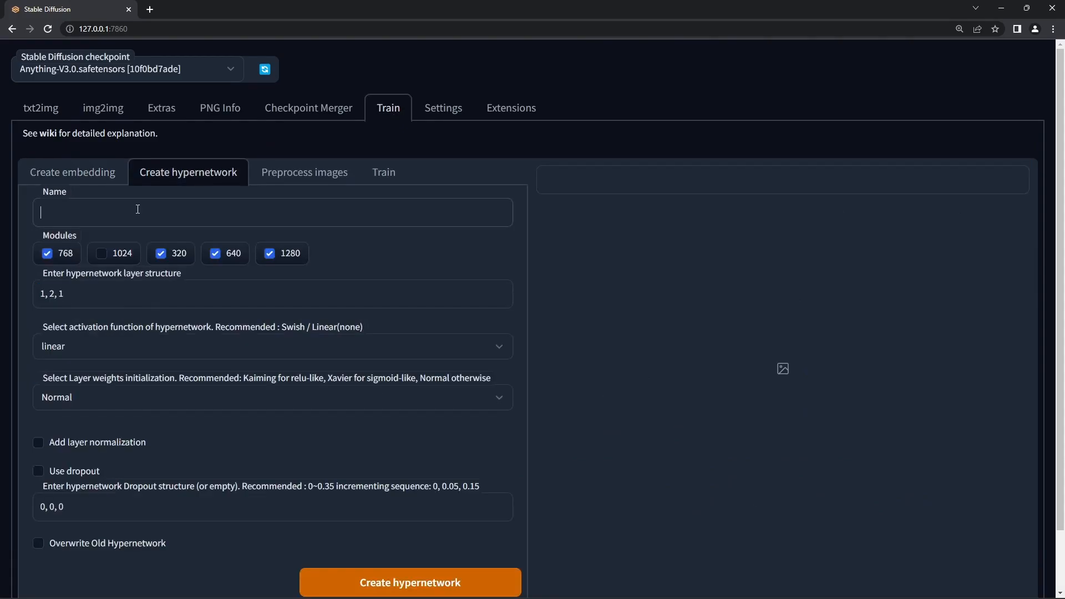
{"action": "type", "text": "neurotest"}
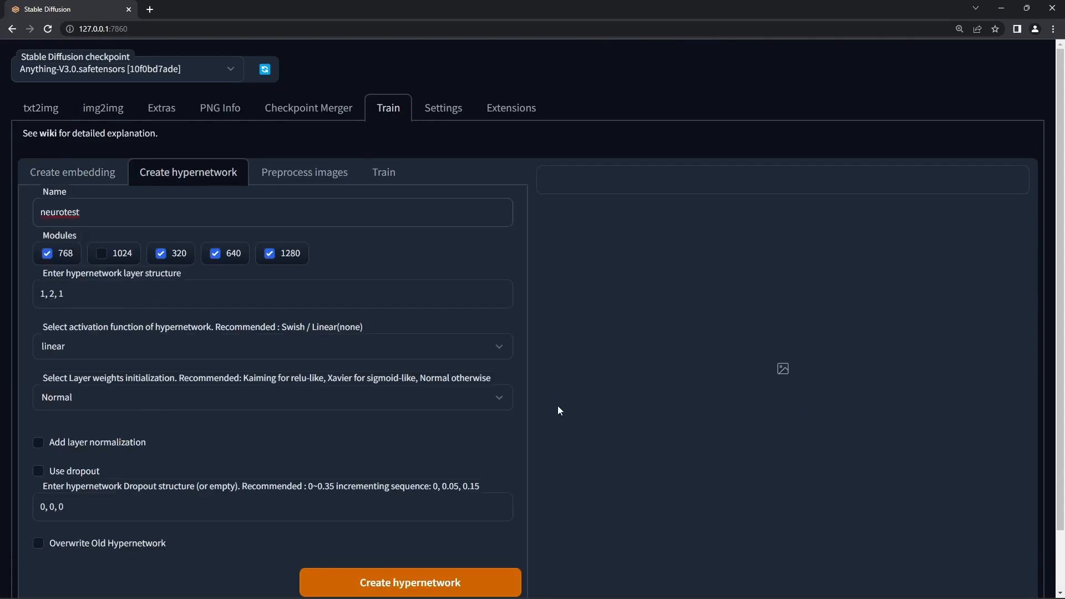
{"action": "left_click", "coordinate": [409, 582]}
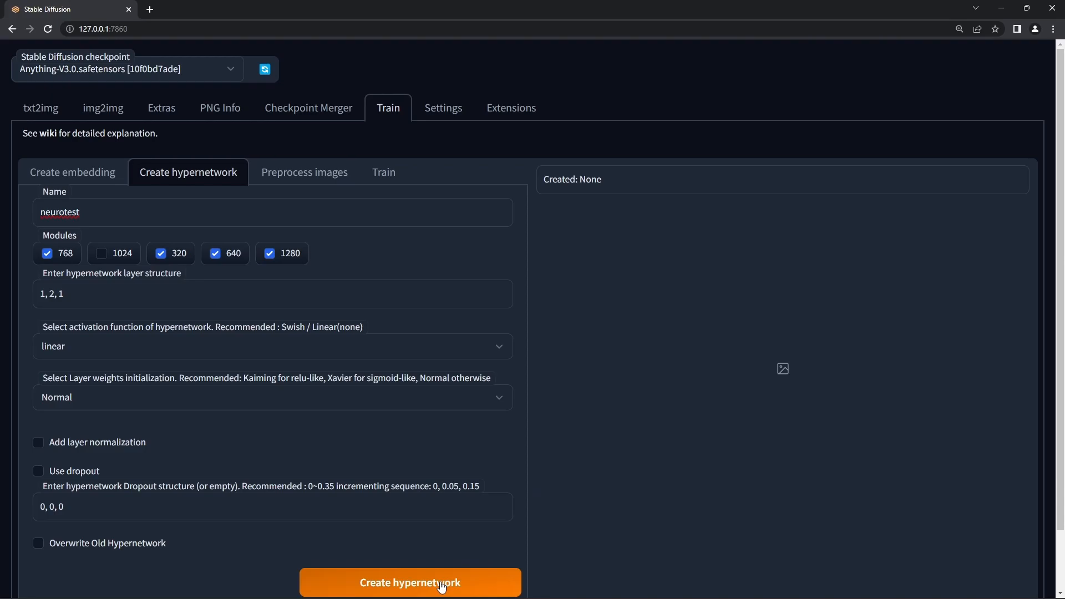
Step: Preprocess the neurosama source images into the processed folder with deepbooru captions
{"action": "left_click", "coordinate": [305, 172]}
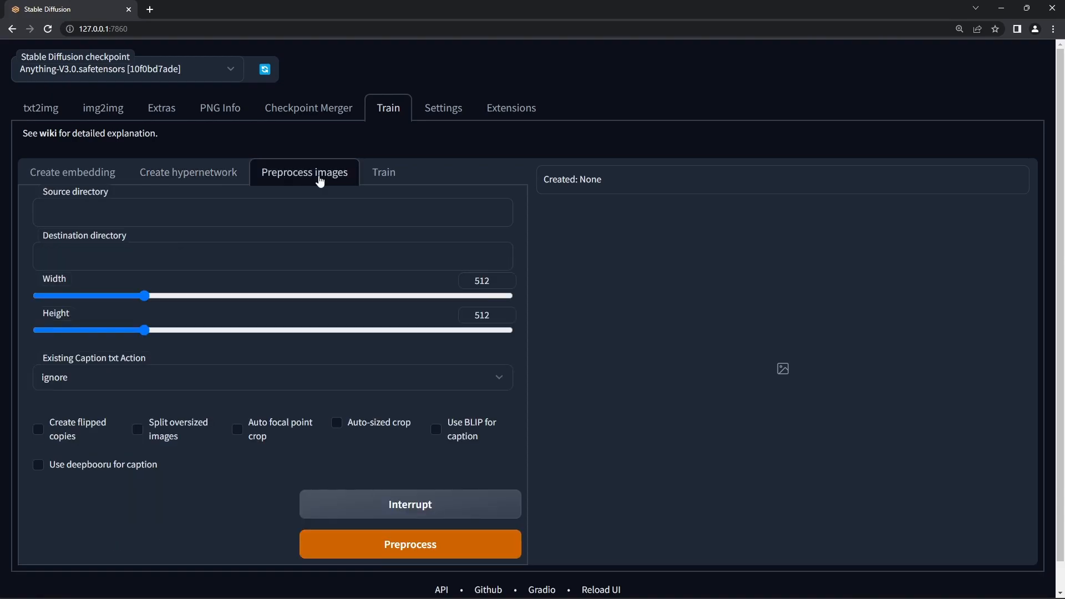
{"action": "left_click", "coordinate": [190, 212]}
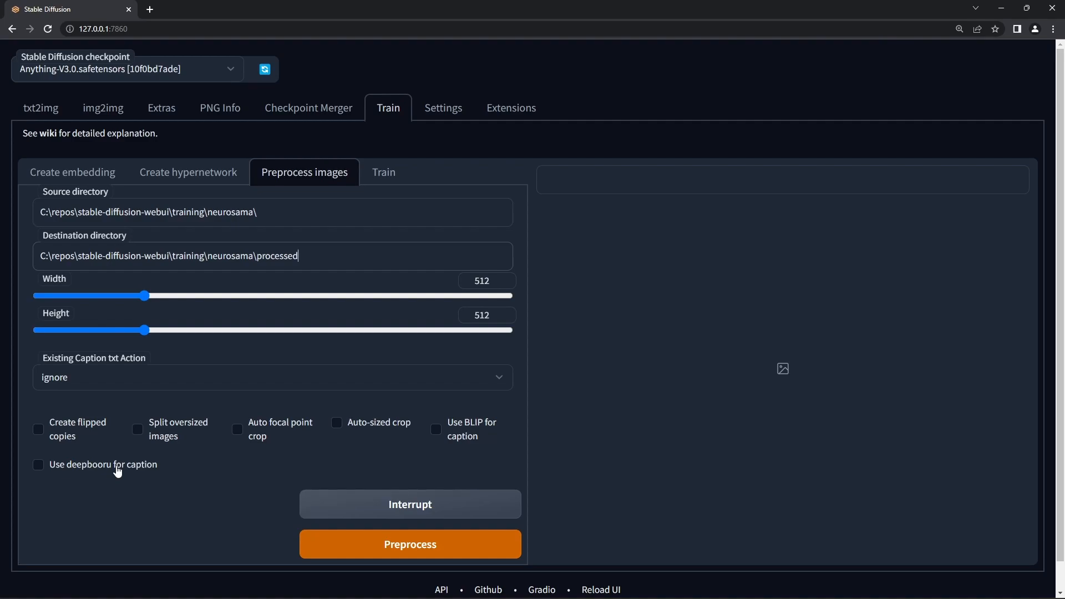
{"action": "left_click", "coordinate": [38, 465]}
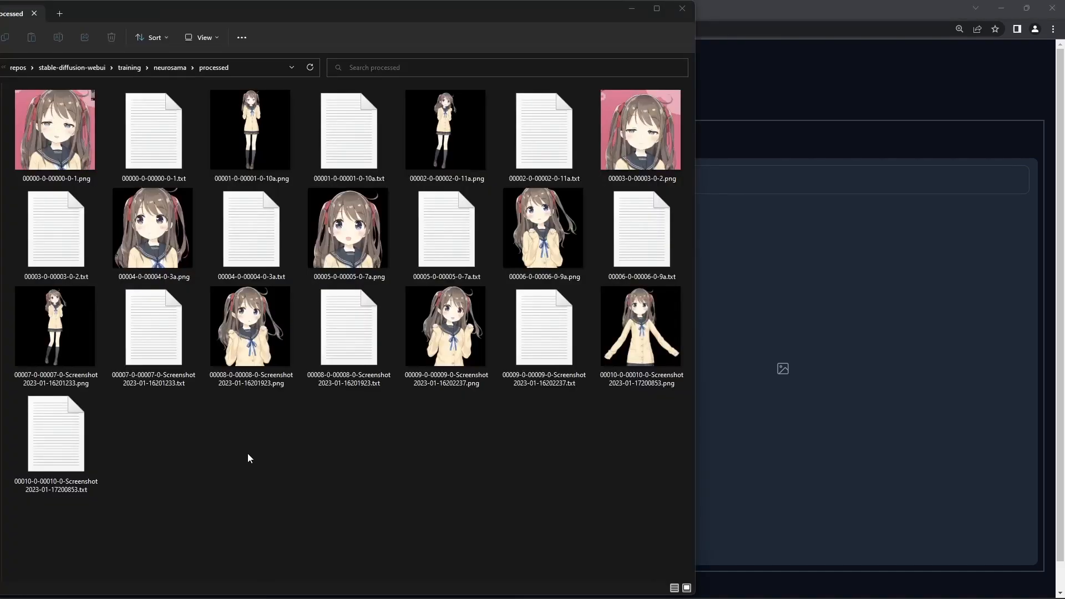
Step: Open the first .txt caption file in the processed folder
{"action": "left_click", "coordinate": [153, 131]}
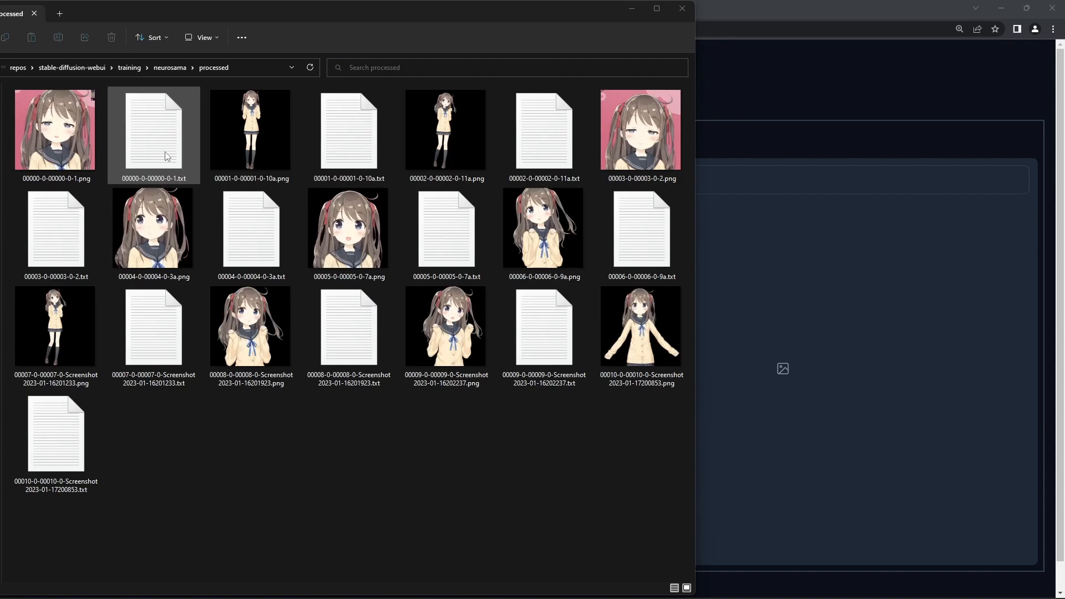
{"action": "double_click", "coordinate": [153, 132]}
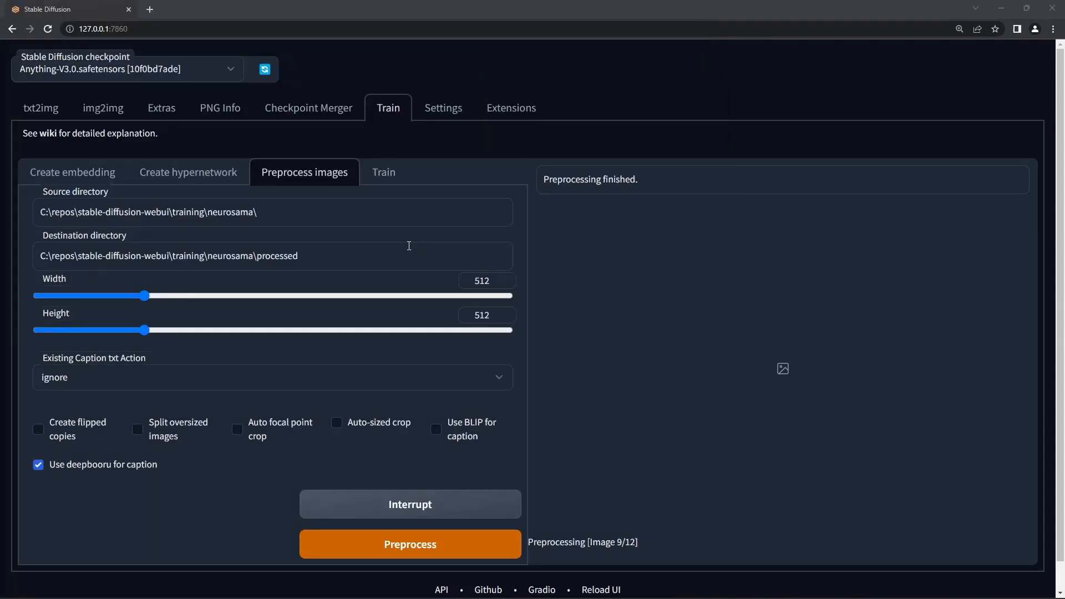
Step: Train neurotest on dataset C:\repos\stable-diffusion-webui\training\neurosama\processed
{"action": "triple_click", "coordinate": [169, 256]}
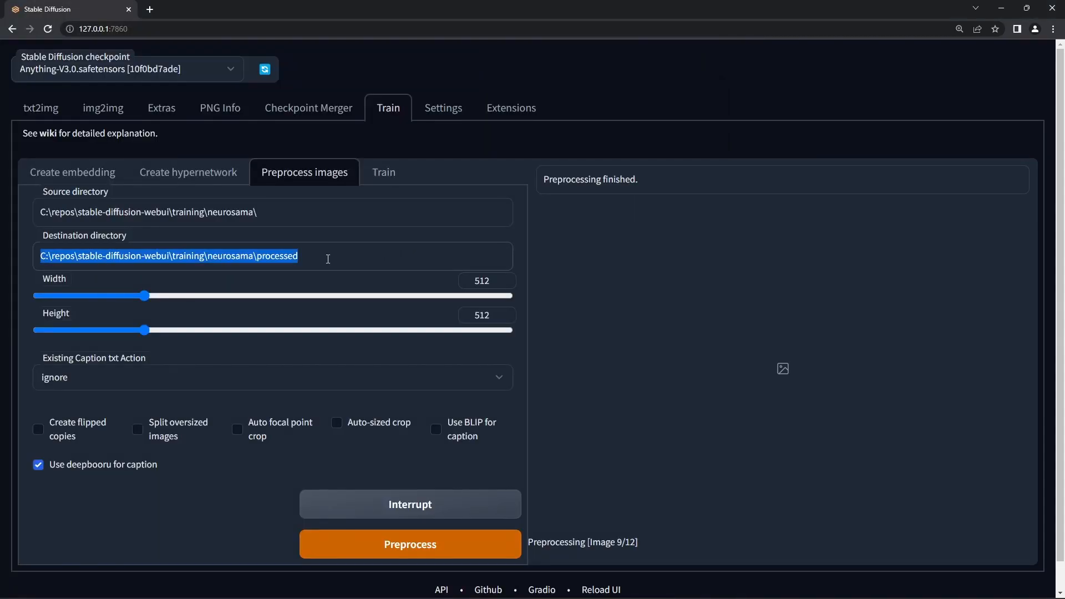
{"action": "mouse_move", "coordinate": [382, 178]}
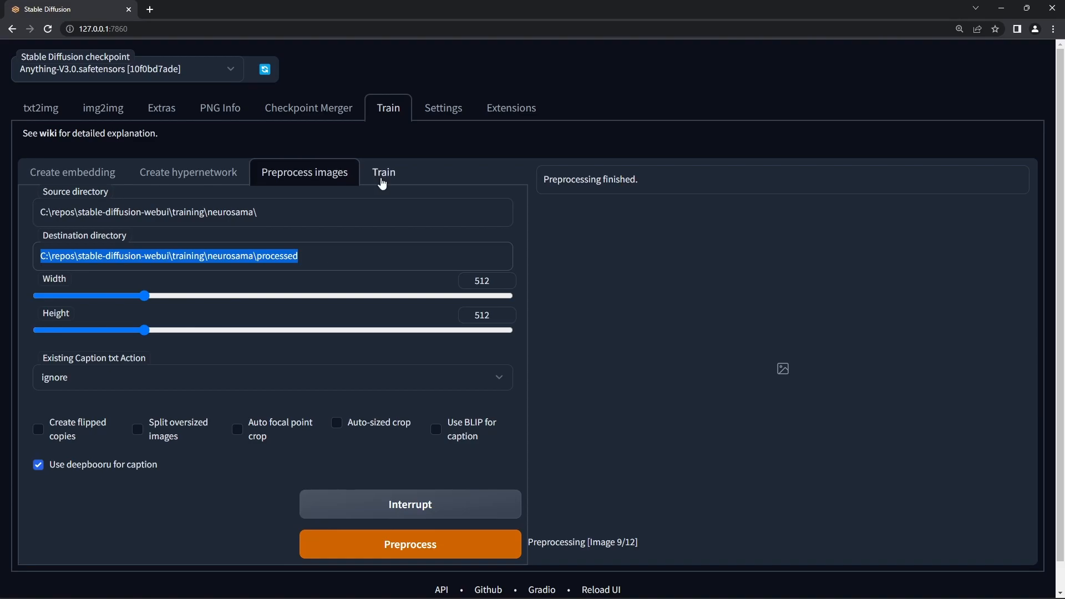
{"action": "left_click", "coordinate": [383, 172]}
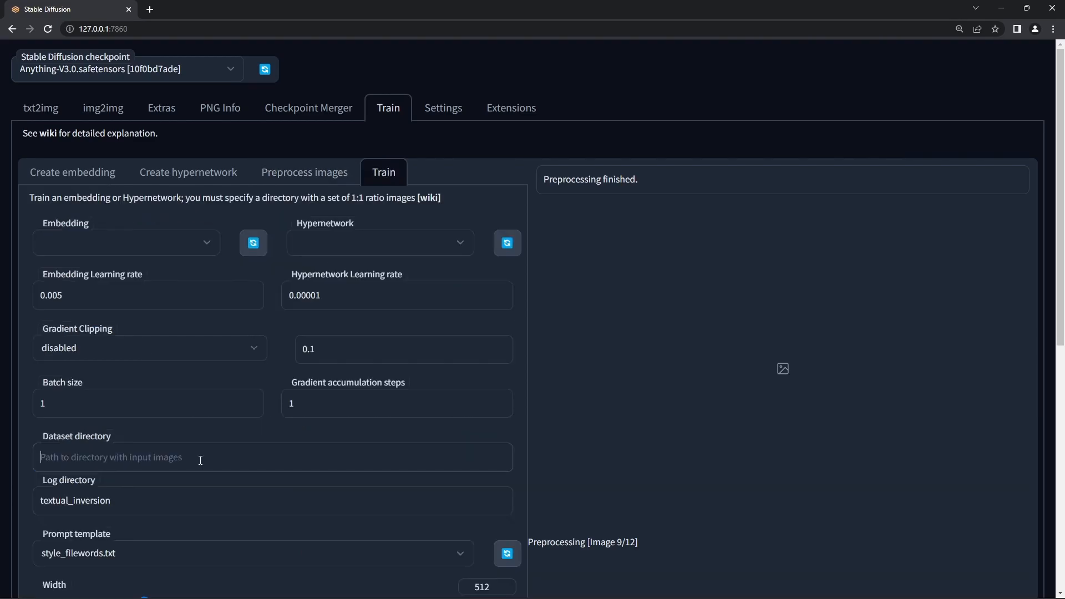
{"action": "type", "text": "C:\\repos\\stable-diffusion-webui\\training\\neurosama\\processed"}
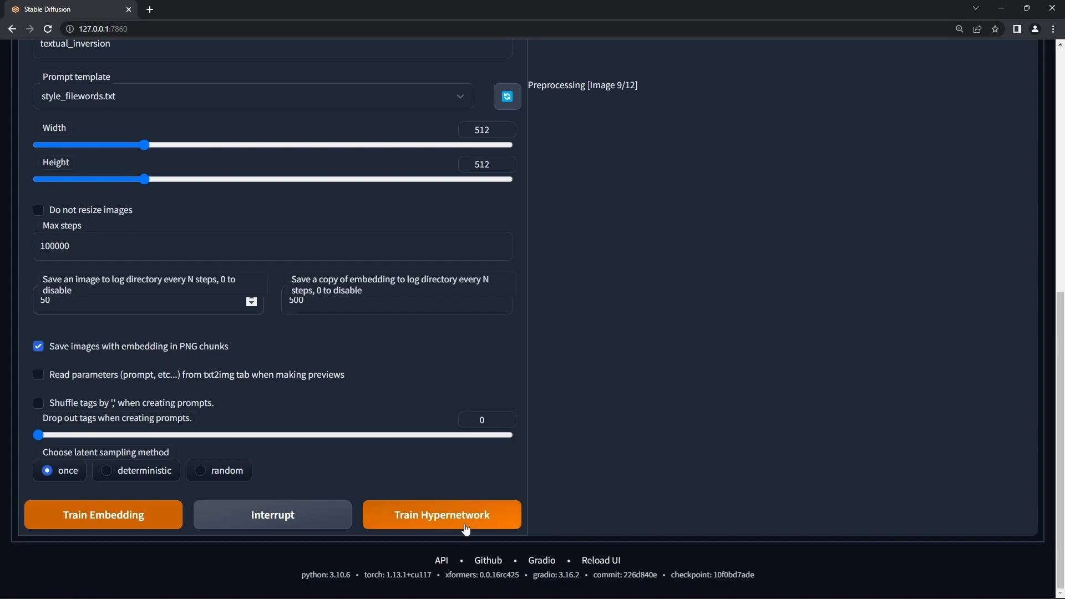
{"action": "left_click", "coordinate": [442, 515]}
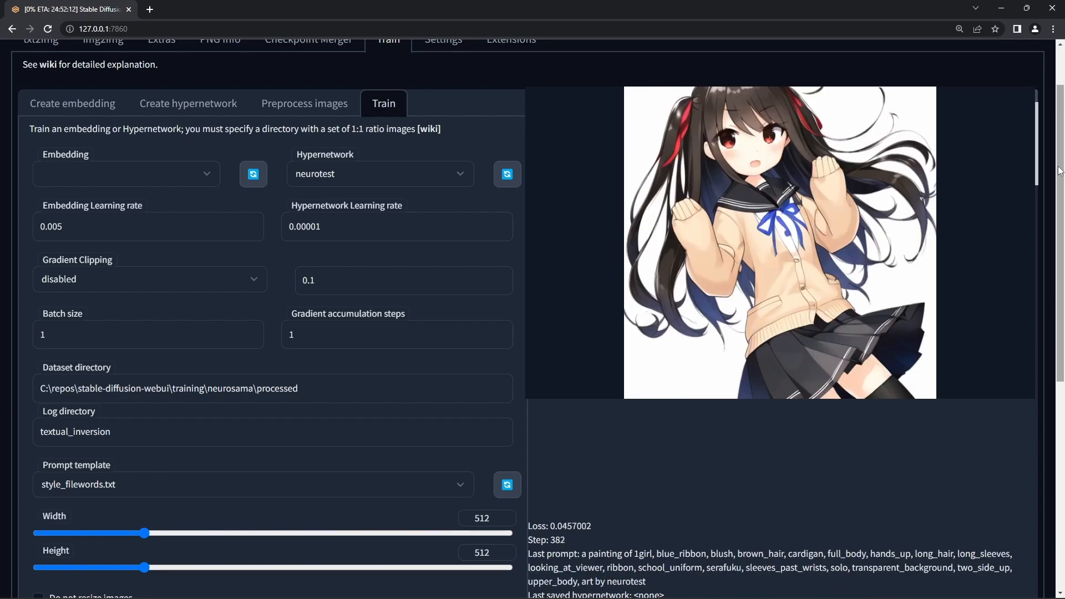
Step: Interrupt neurotest training at 390 steps to save neurotest.pt
{"action": "scroll", "scroll_direction": "down", "scroll_amount": 3}
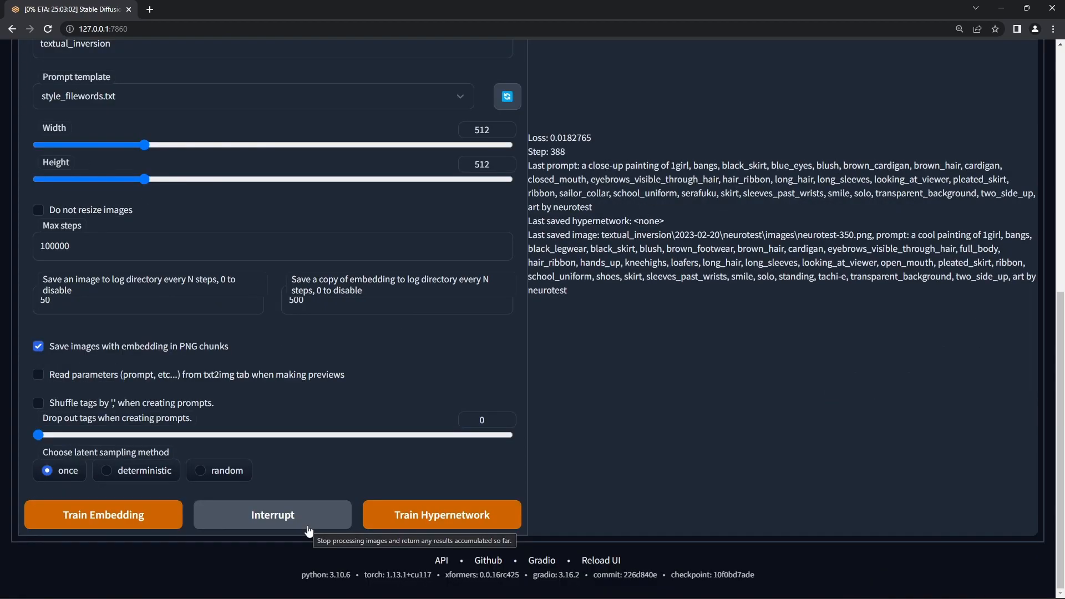
{"action": "left_click", "coordinate": [273, 515]}
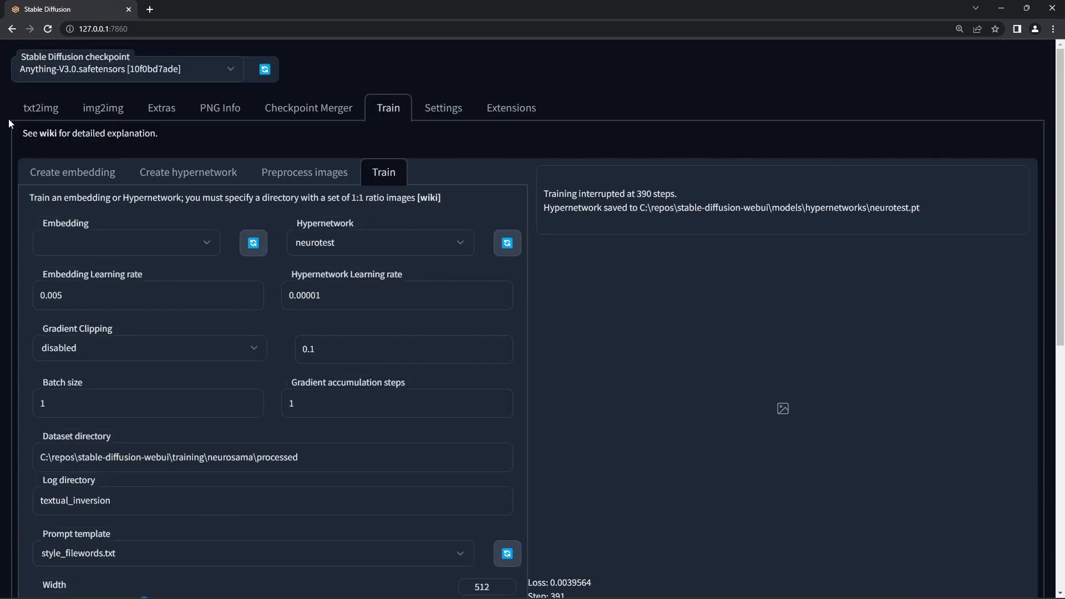
Step: Generate a txt2img image using <hypernet:neurotest:1> plus the first caption's tags
{"action": "left_click", "coordinate": [40, 107]}
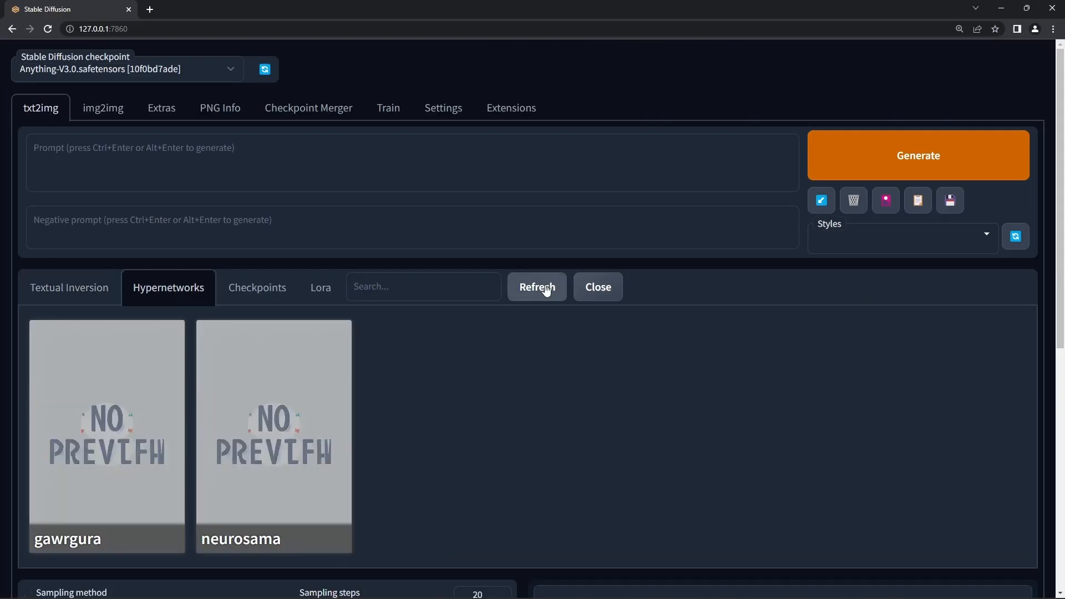
{"action": "left_click", "coordinate": [441, 435]}
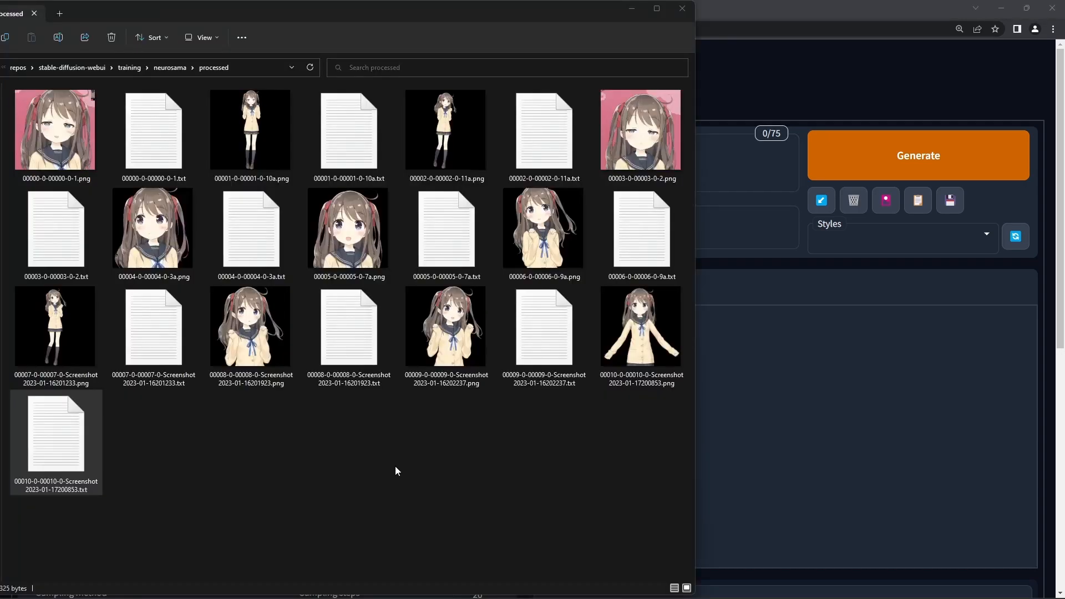
{"action": "mouse_move", "coordinate": [354, 446]}
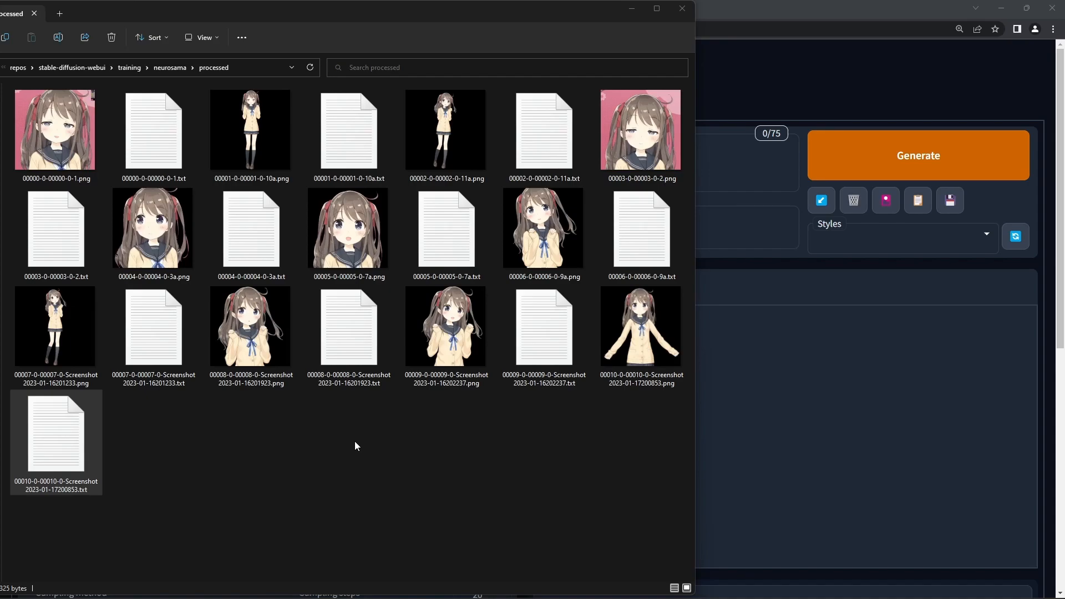
{"action": "left_click", "coordinate": [153, 134]}
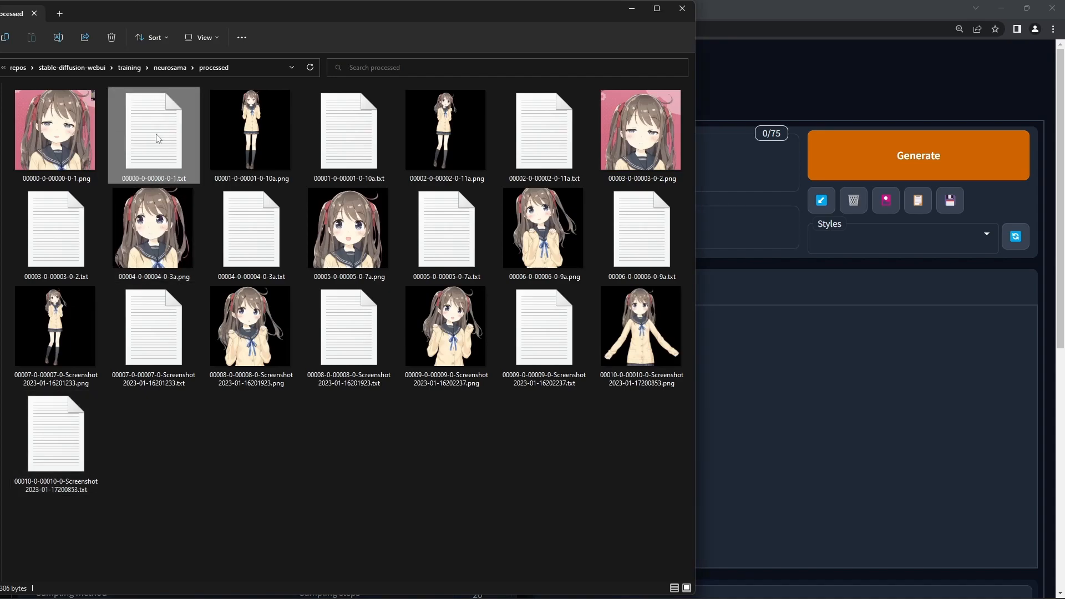
{"action": "double_click", "coordinate": [154, 134]}
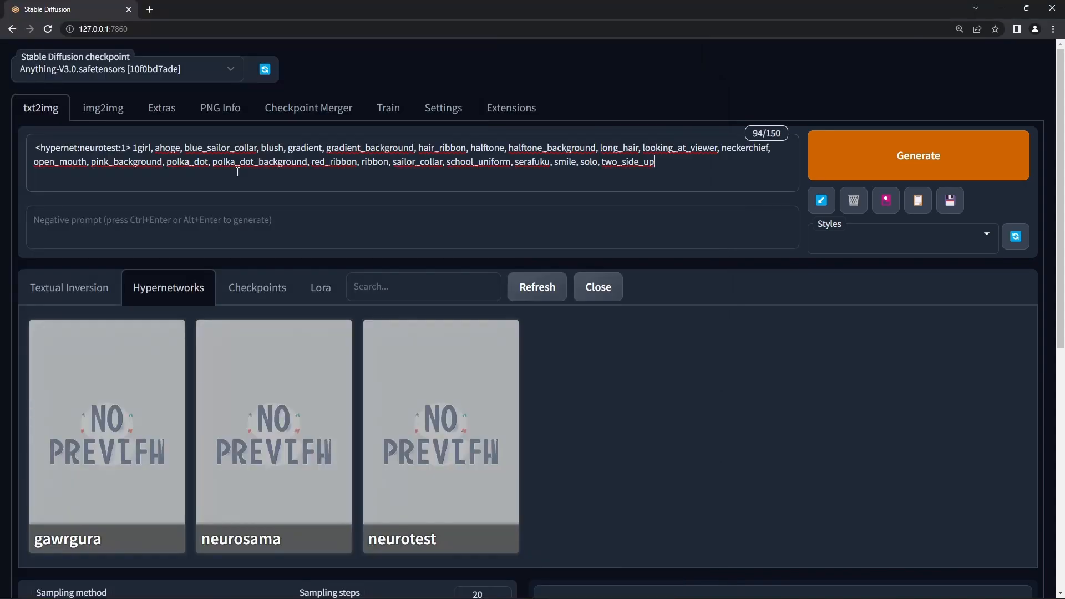
{"action": "left_click", "coordinate": [917, 155]}
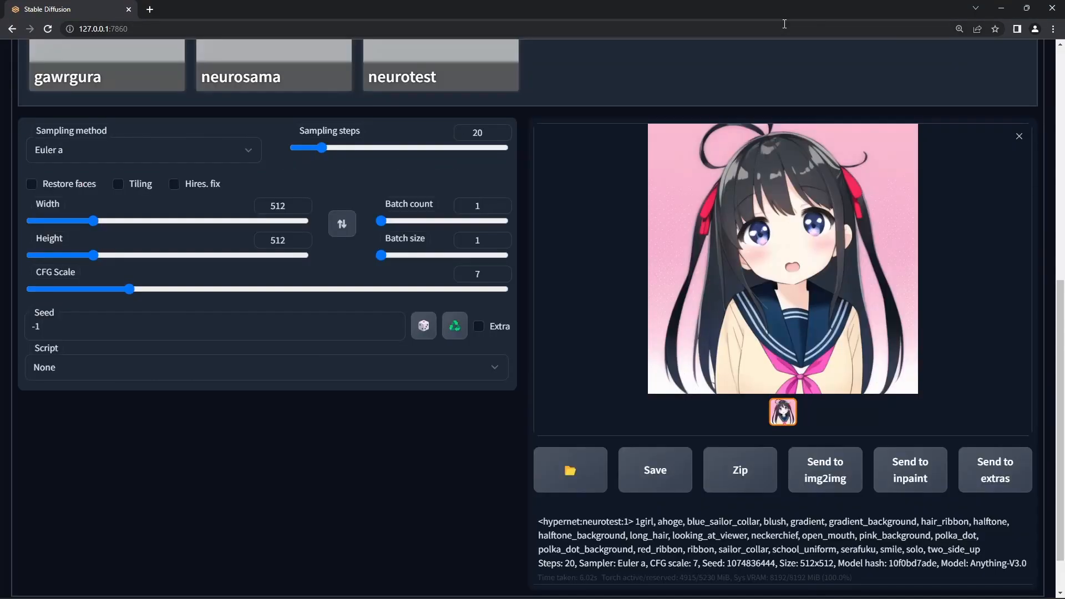